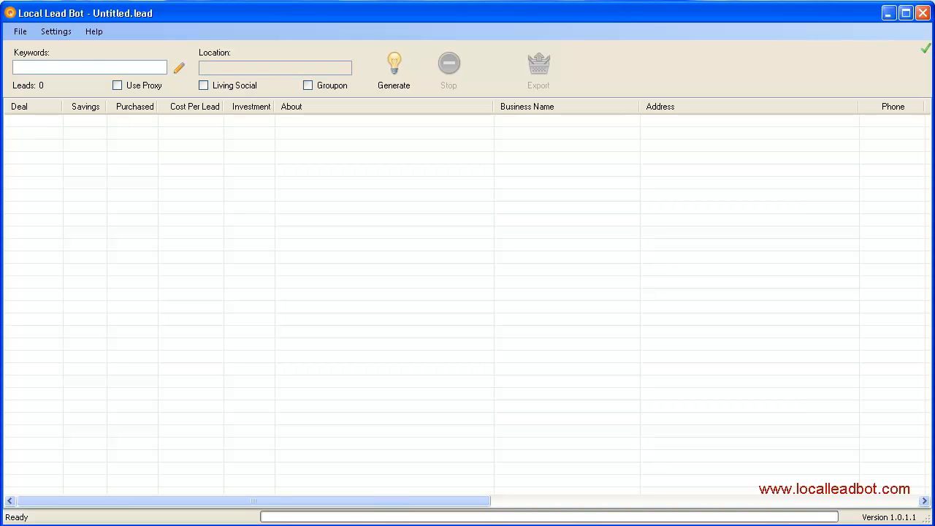
Save speed options: 100 max connections, 30000 ms proxy and 240000 ms direct timeouts.
{"action": "left_click", "coordinate": [56, 31]}
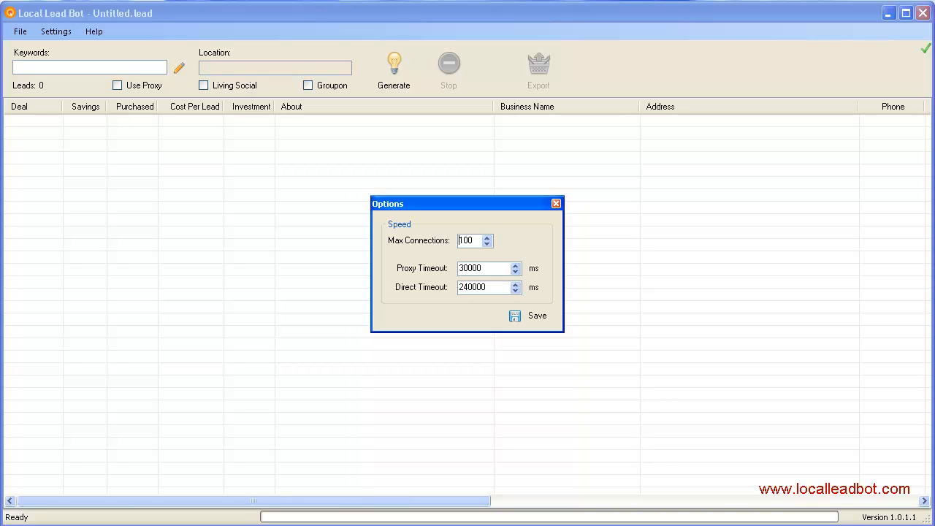
{"action": "left_click", "coordinate": [538, 315]}
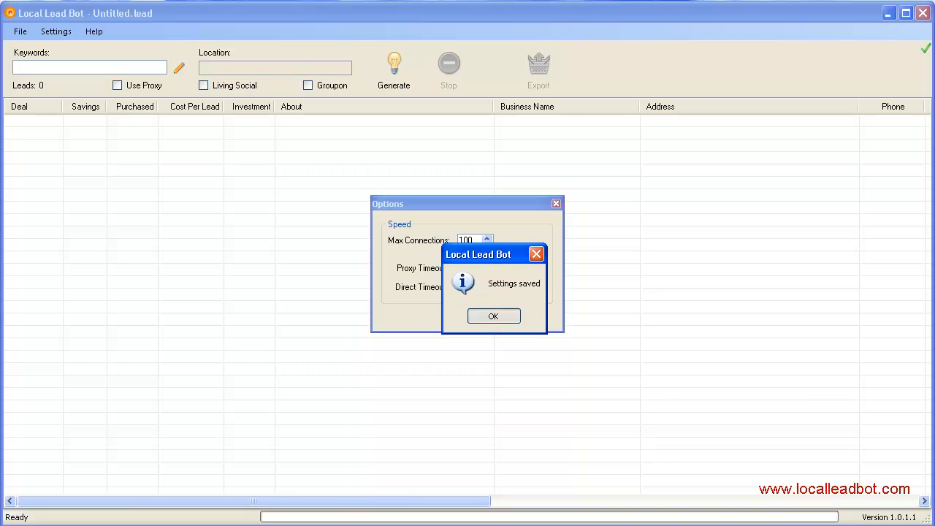
{"action": "left_click", "coordinate": [494, 315]}
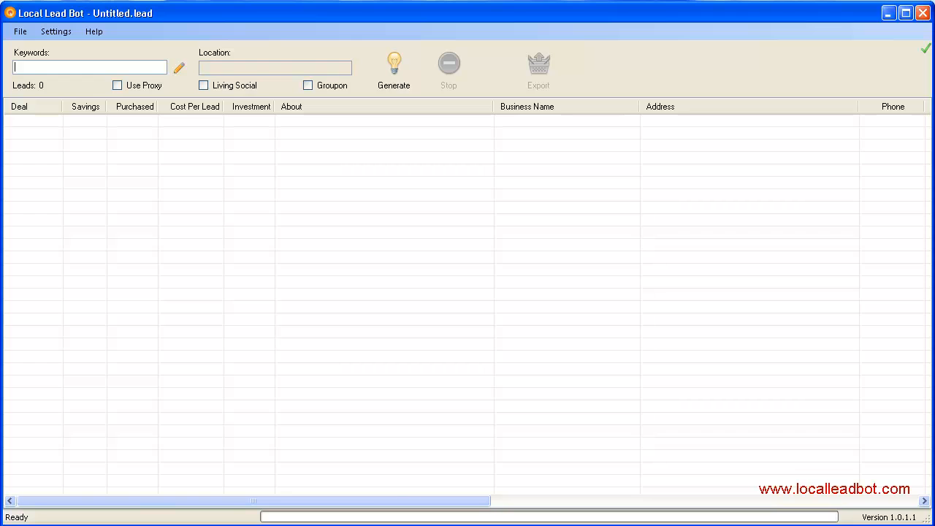
Enter 'restaurant' as the keyword and bring up its keyword suggestions.
{"action": "type", "text": "rest"}
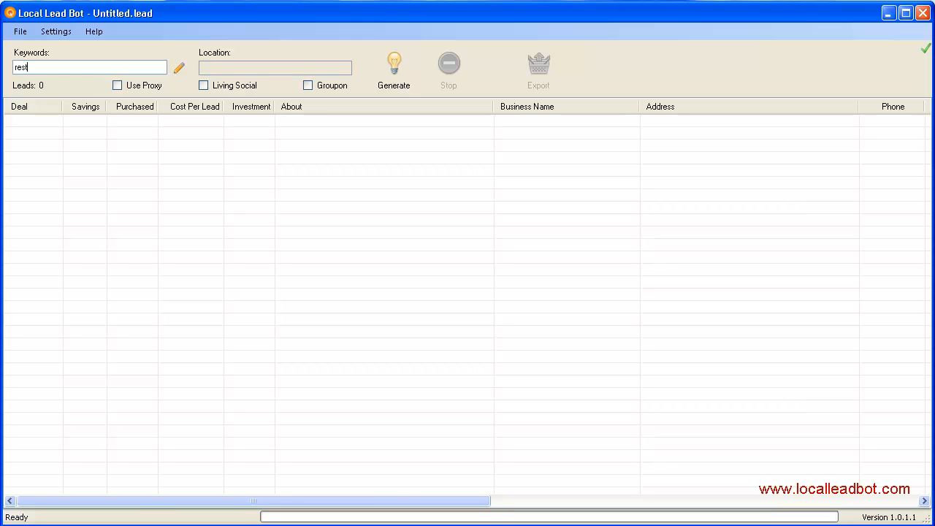
{"action": "type", "text": "aurant"}
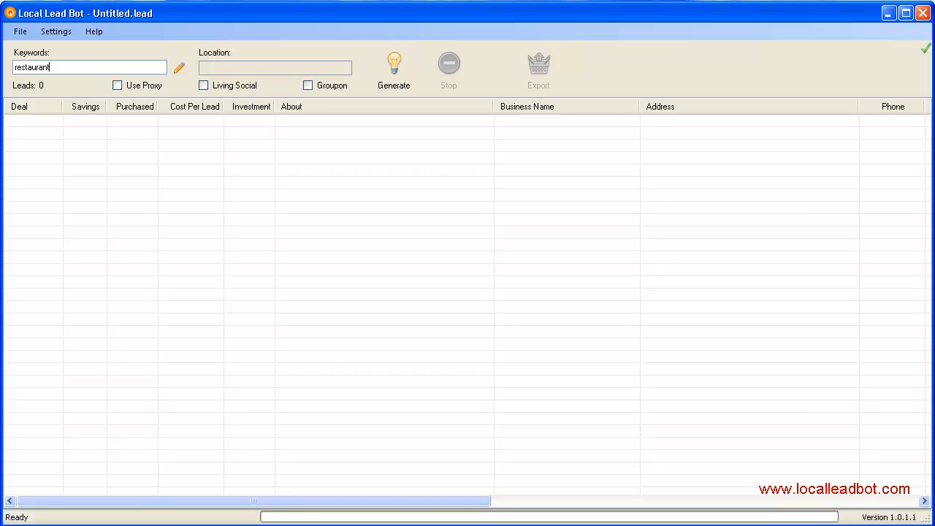
{"action": "left_click", "coordinate": [178, 68]}
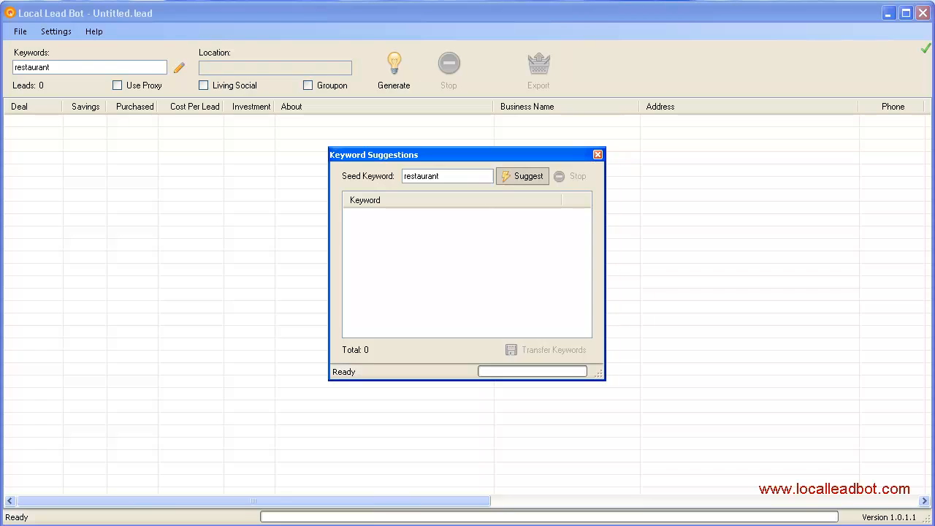
Fetch the 12 suggested restaurant variations and transfer them into the keywords field.
{"action": "left_click", "coordinate": [522, 175]}
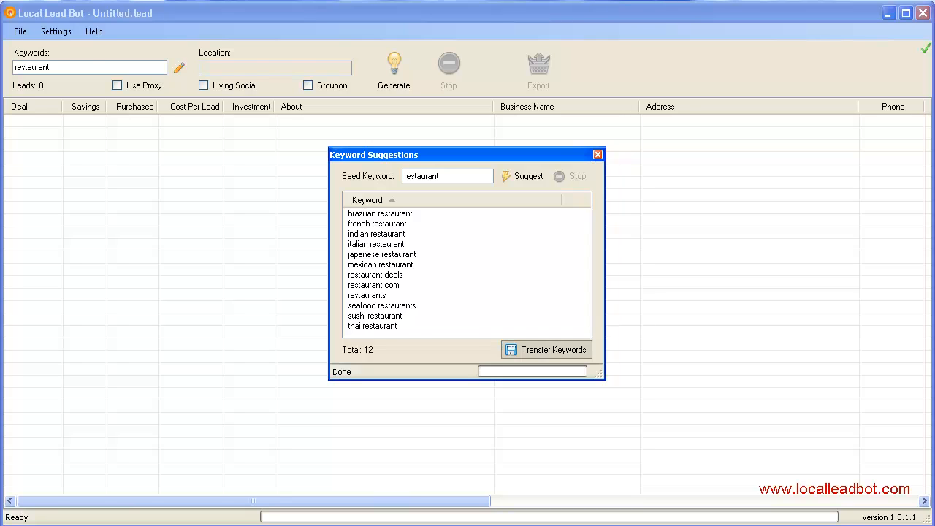
{"action": "left_click", "coordinate": [546, 349]}
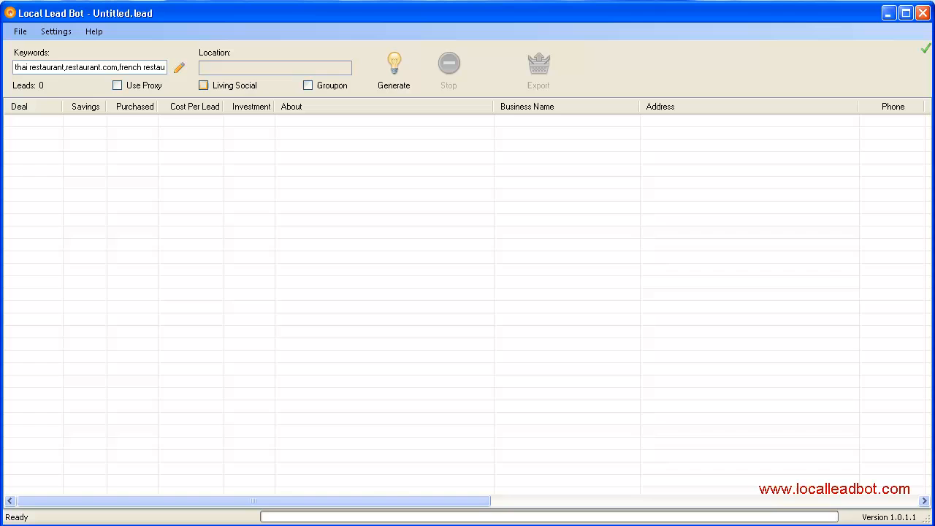
Enable Living Social, set location Manhattan, IL and generate the 27 deal leads.
{"action": "left_click", "coordinate": [203, 84]}
{"action": "type", "text": "manhattan"}
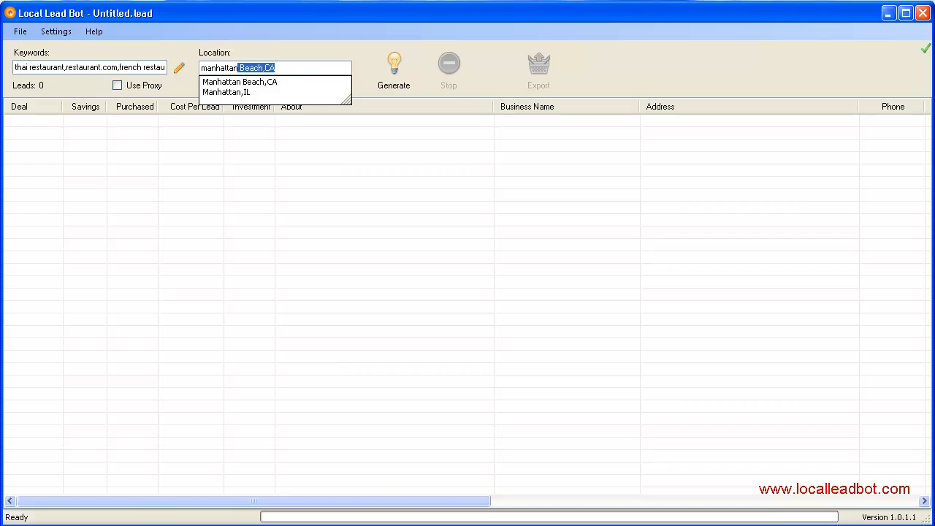
{"action": "left_click", "coordinate": [225, 92]}
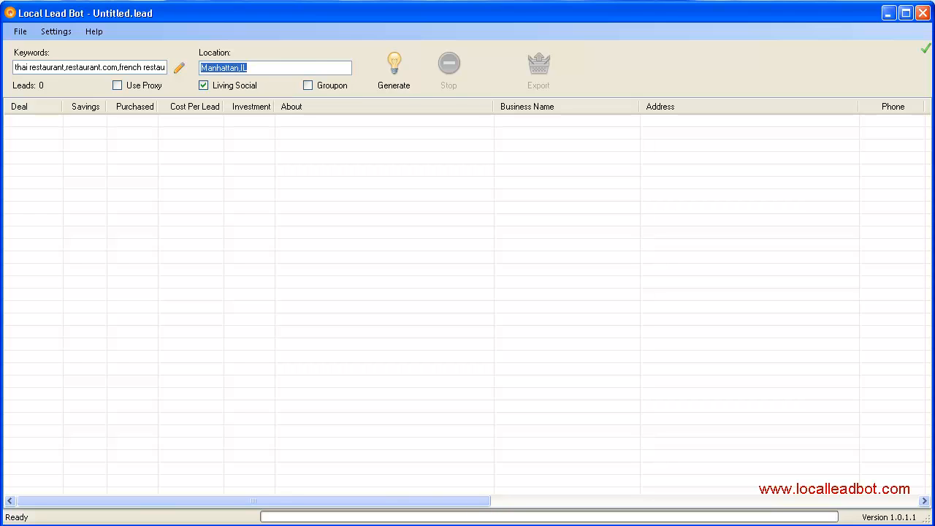
{"action": "left_click", "coordinate": [394, 63]}
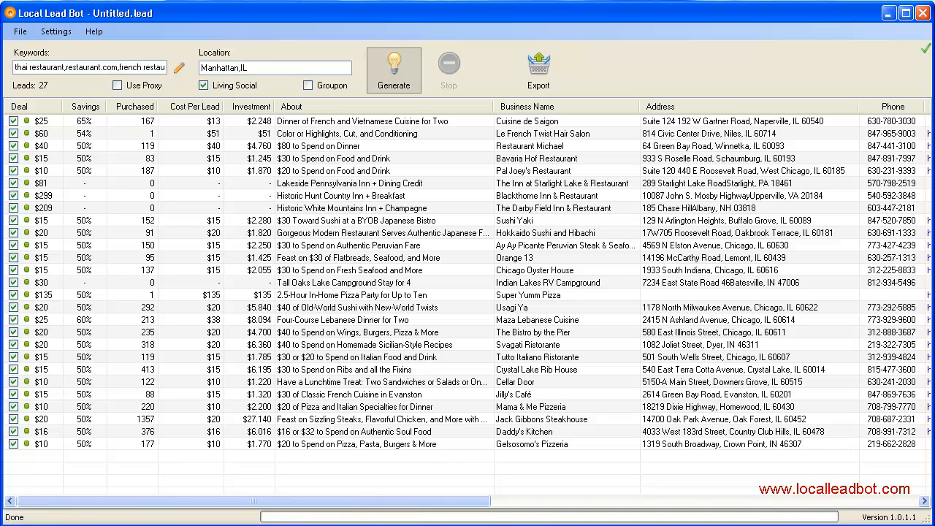
{"action": "mouse_move", "coordinate": [394, 66]}
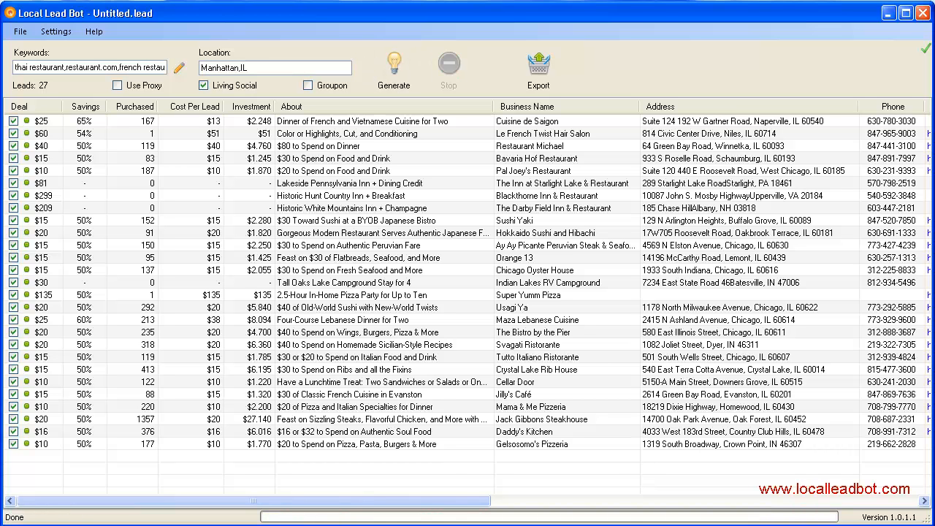